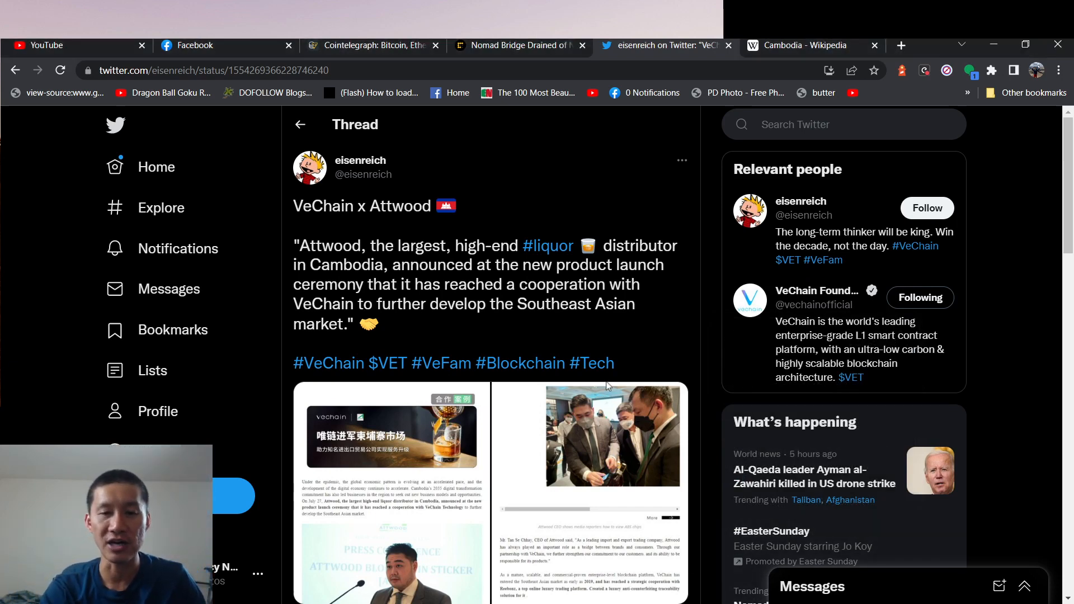
Step: Finish reading the tweet, then switch to the Cambodia Wikipedia article
scroll("down", 3)
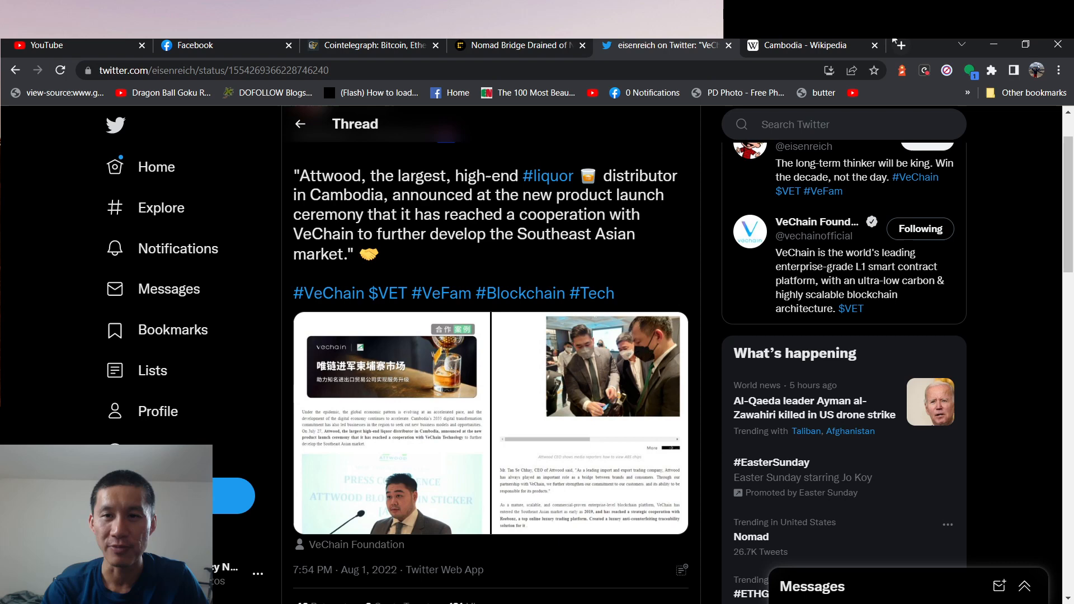
left_click(808, 45)
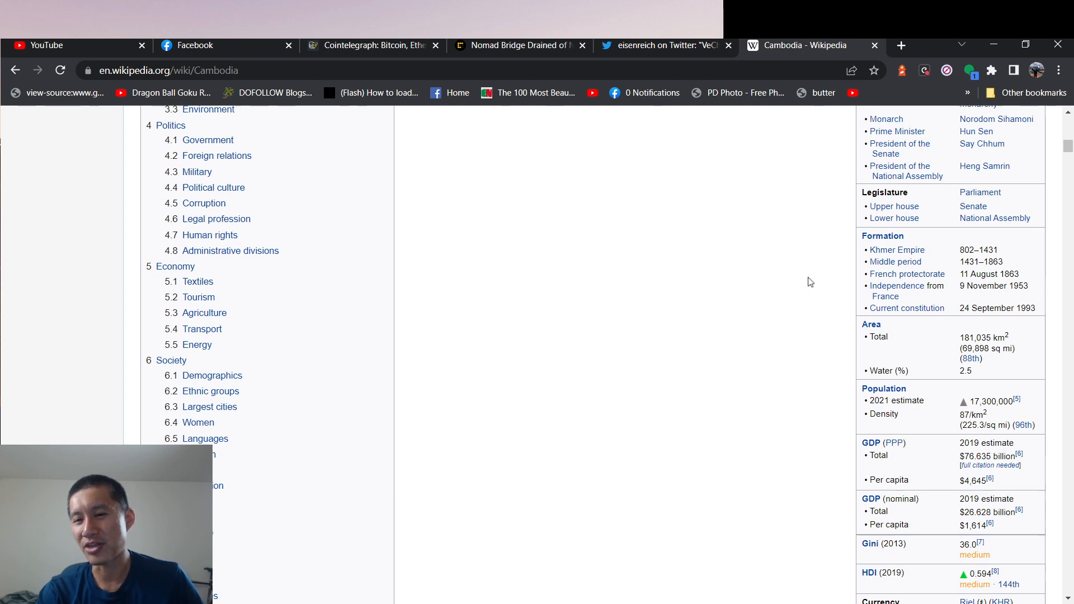
Step: Glance at the CoinDesk Nomad Bridge Drained article, then return to the eisenreich thread
left_click(517, 44)
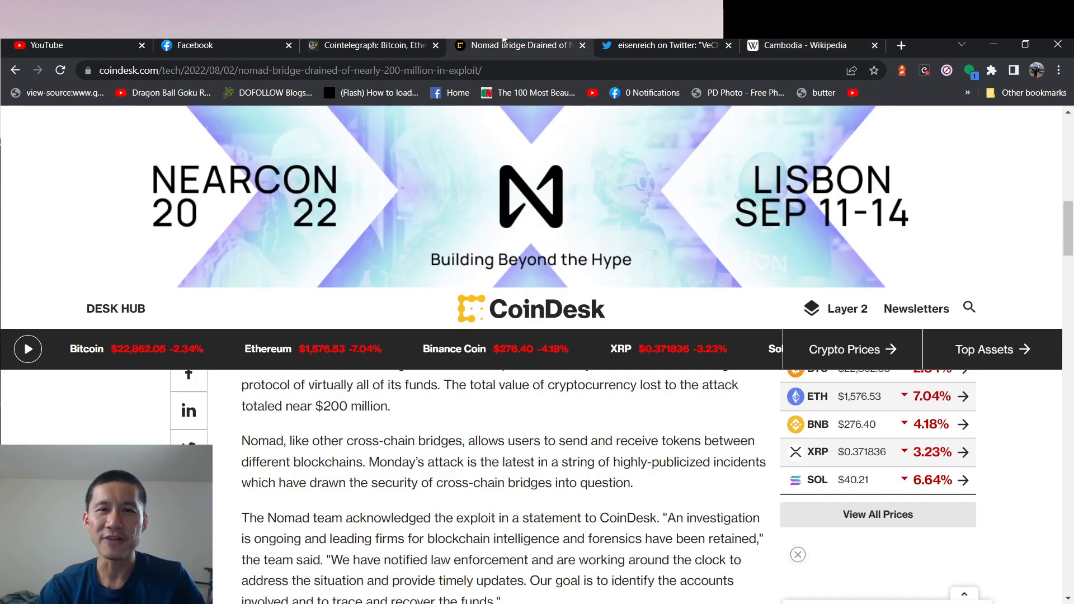
left_click(661, 45)
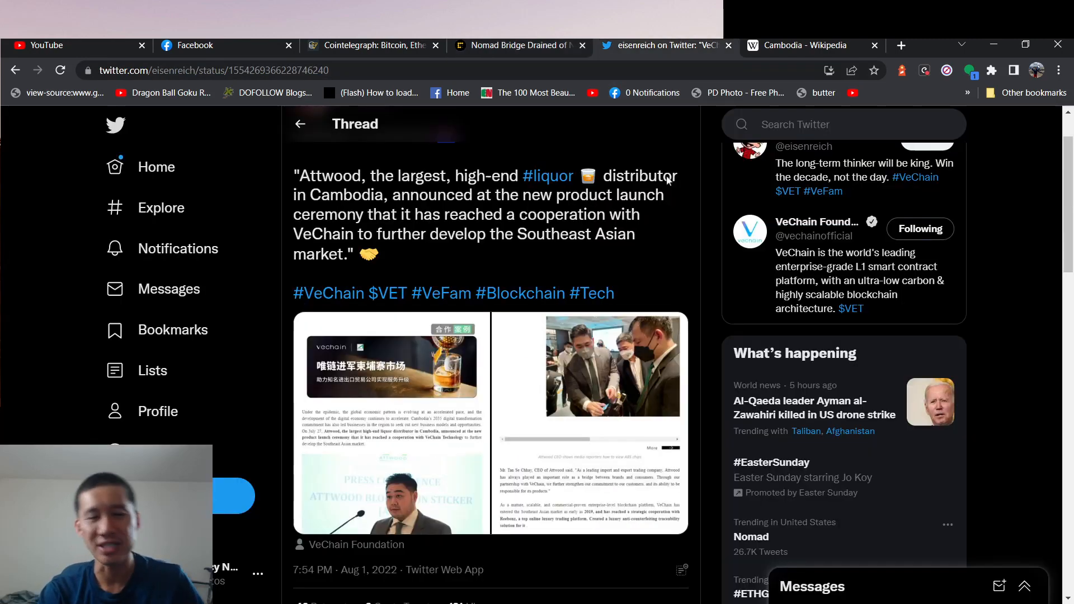
scroll("down", 3)
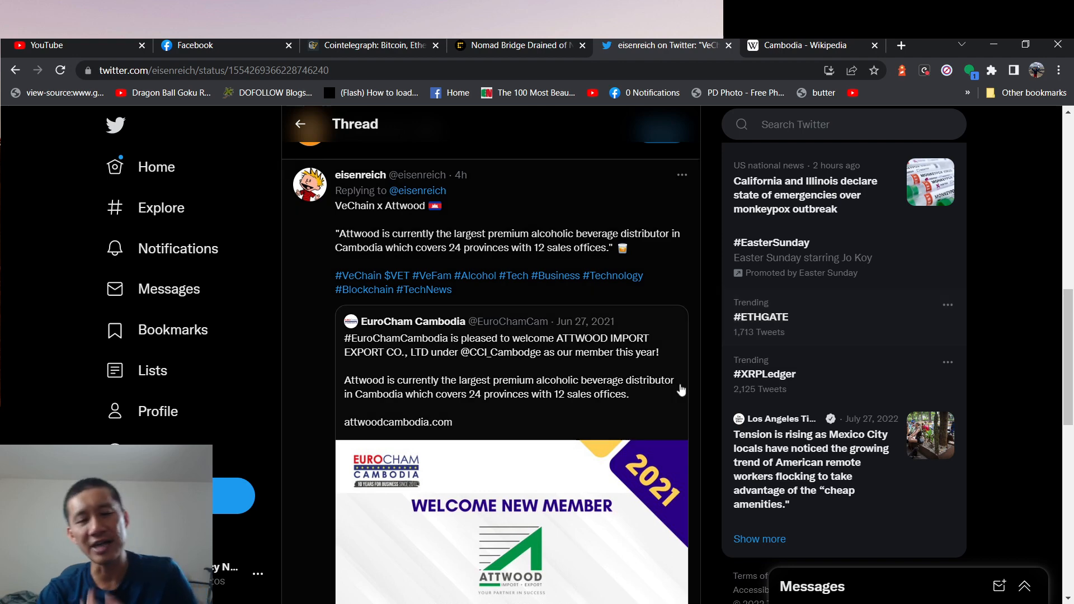
scroll("down", 3)
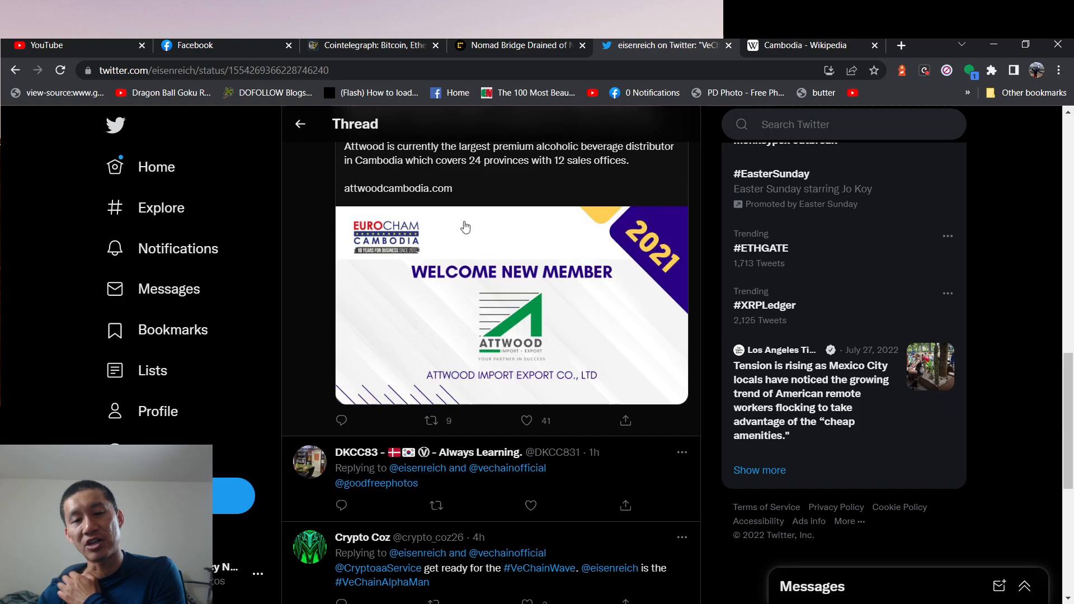
scroll("down", 3)
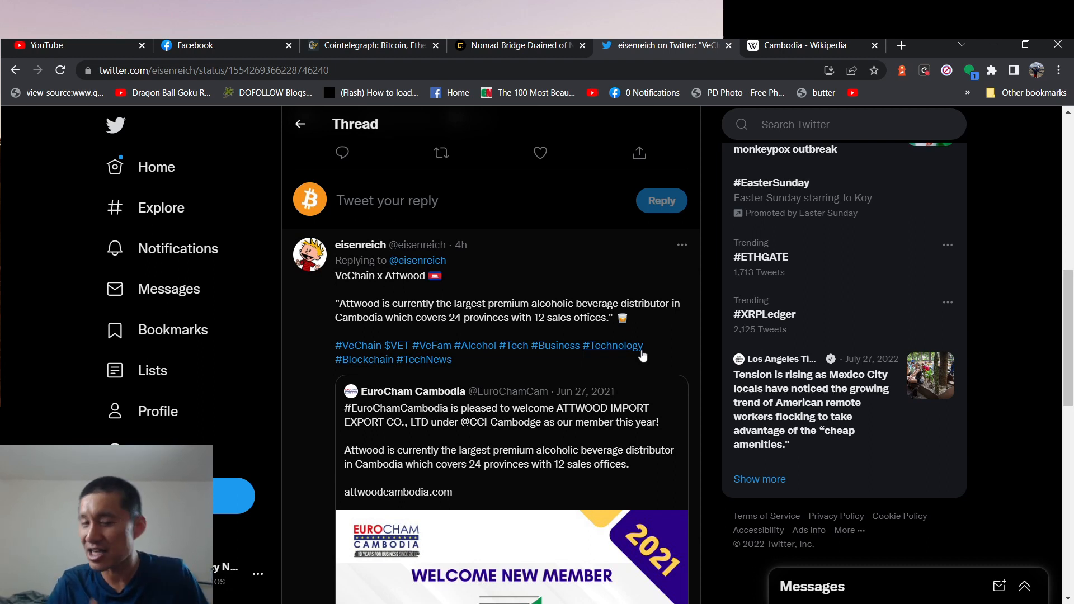
mouse_move(659, 539)
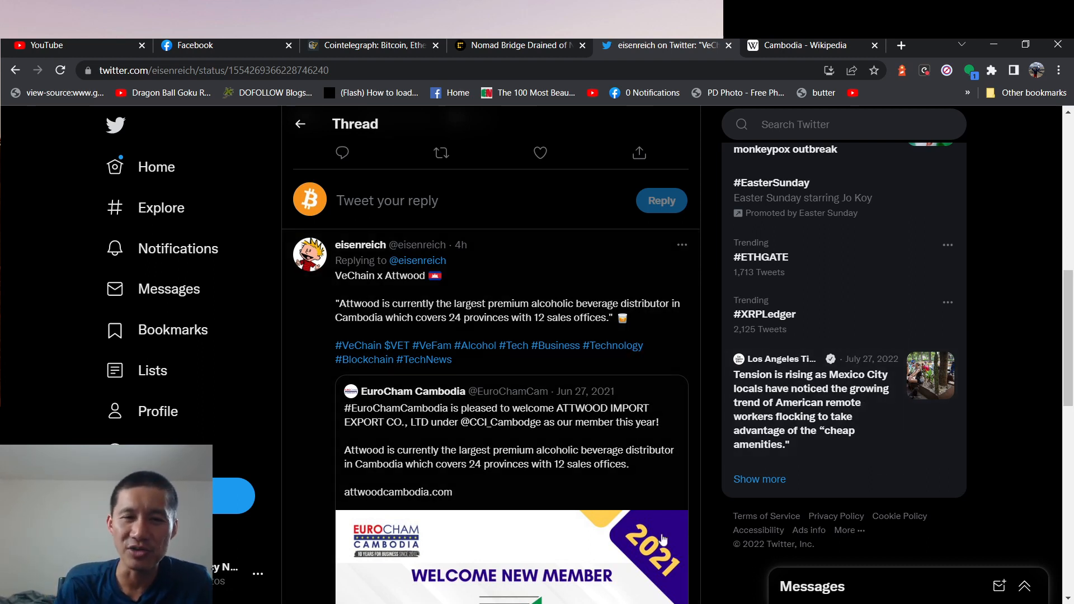